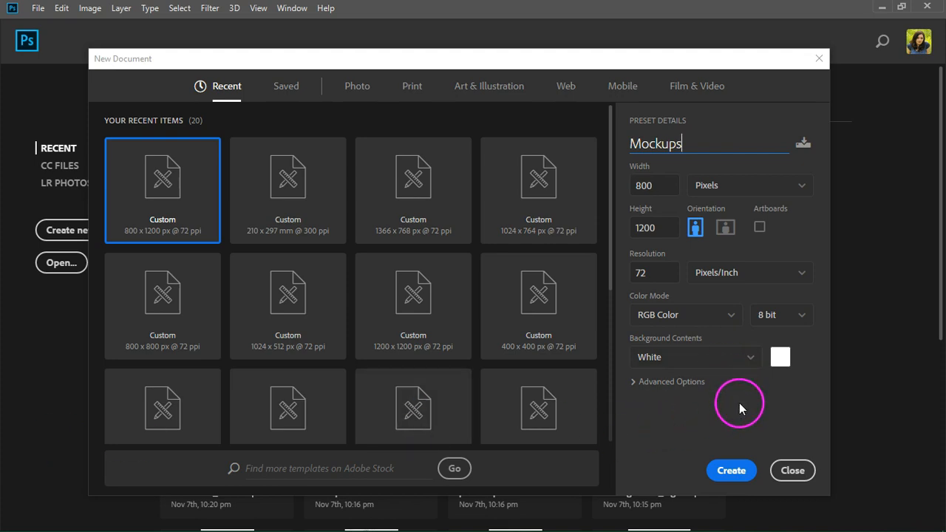
pyautogui.moveTo(730, 470)
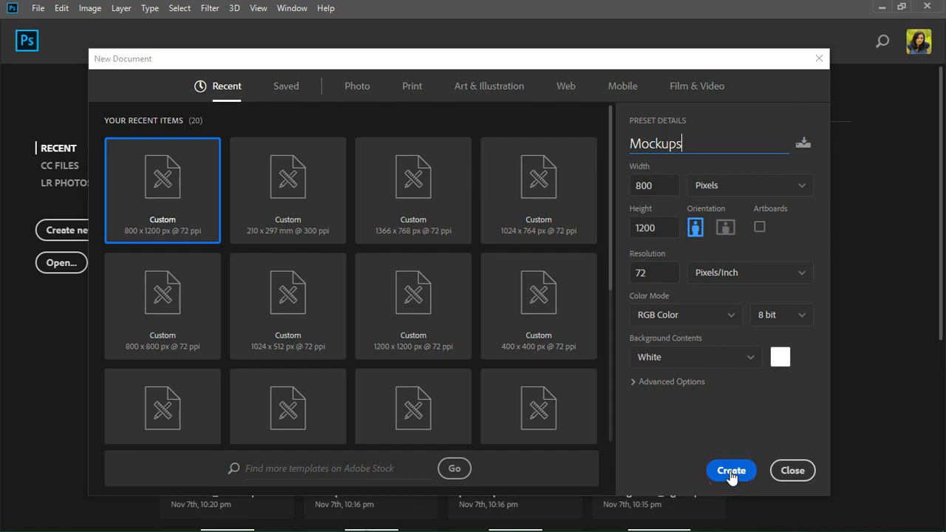
# - Create the 800×1200 'Mockups' document, unlock its background layer and fill it light pink
pyautogui.click(731, 470)
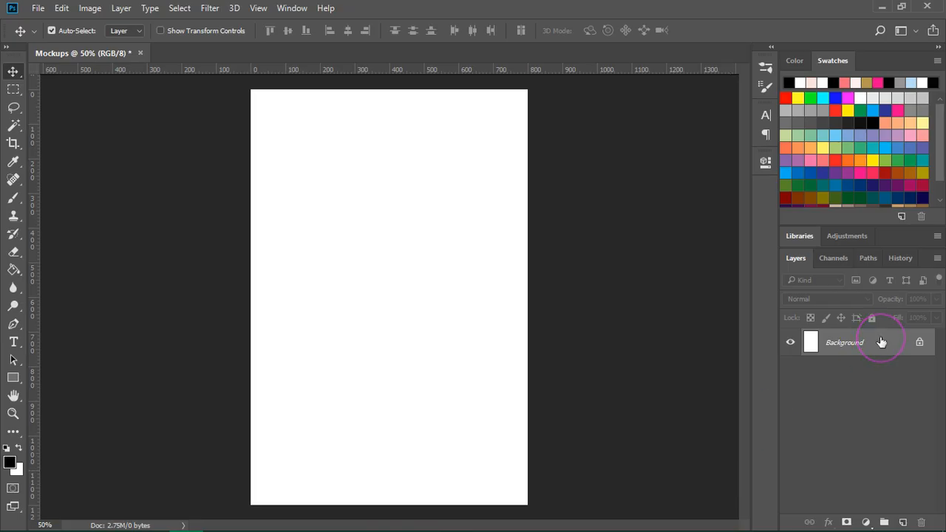
pyautogui.doubleClick(844, 343)
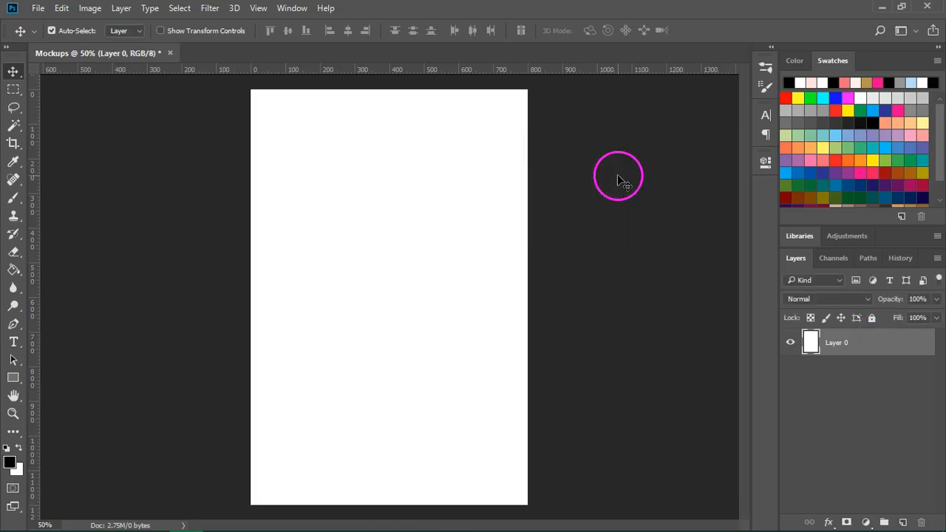
pyautogui.moveTo(857, 77)
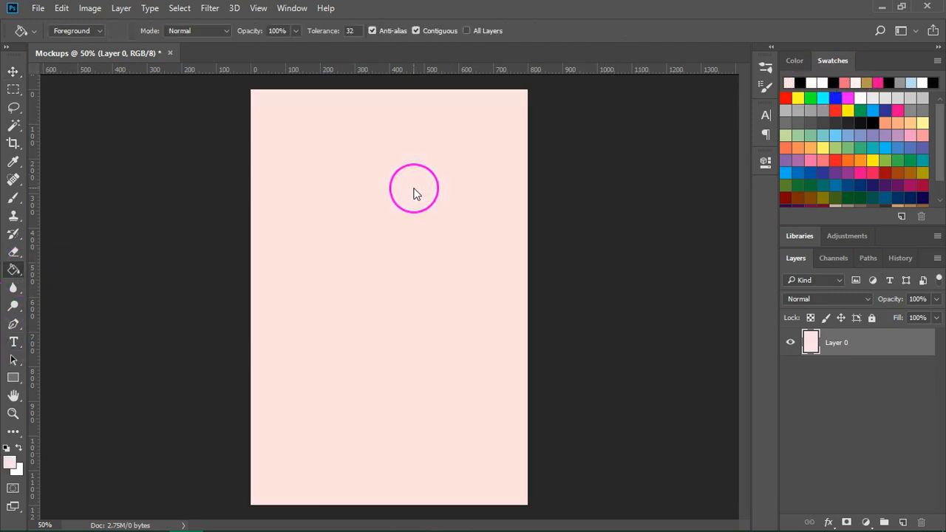
pyautogui.moveTo(618, 190)
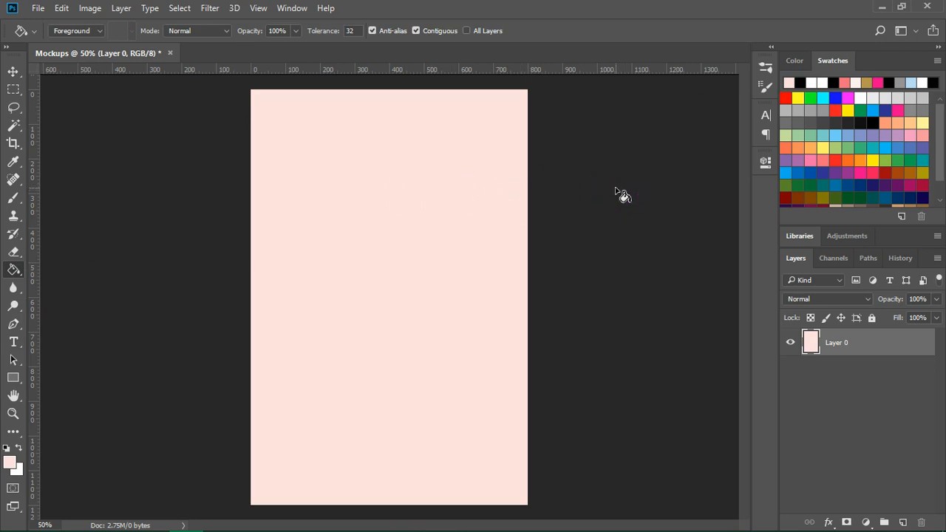
pyautogui.click(13, 71)
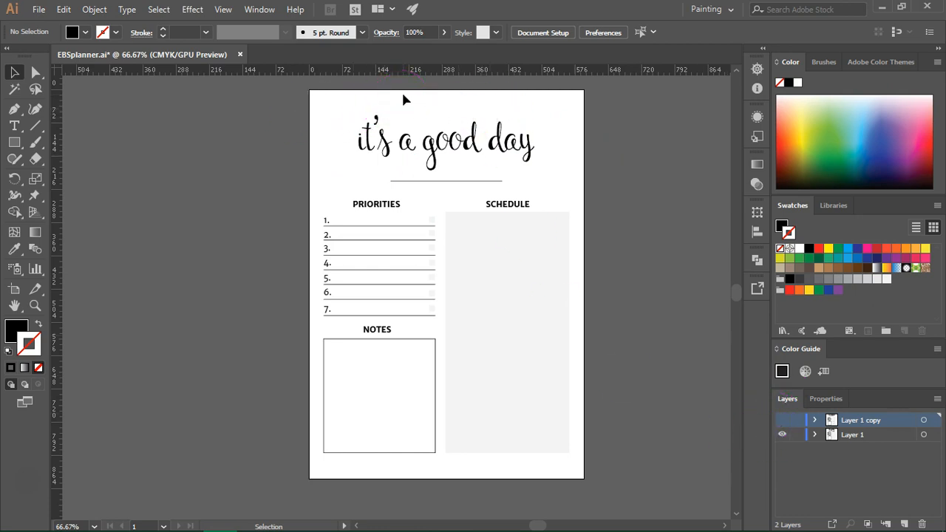
pyautogui.moveTo(402, 102)
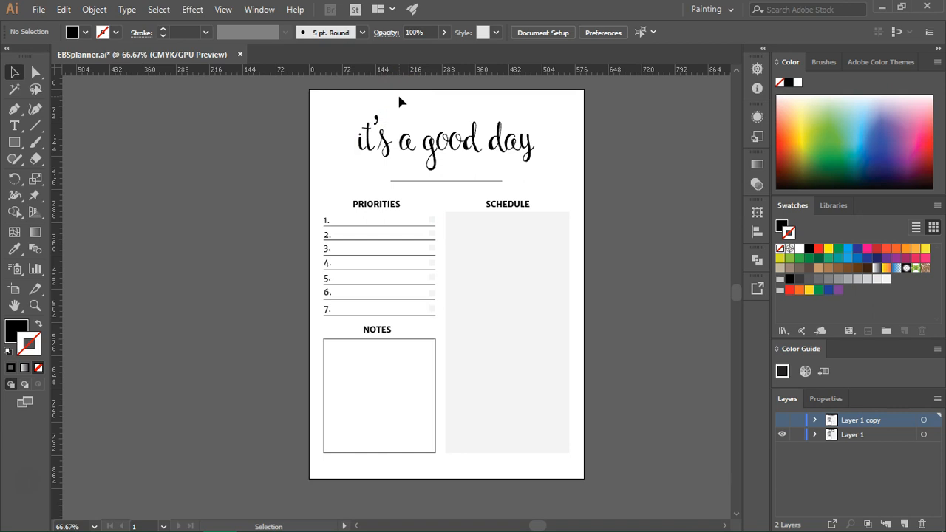
# - Export the good day planner page via Save for Web as JPEG 'EBSplanner1' into the mockups folder
pyautogui.click(38, 9)
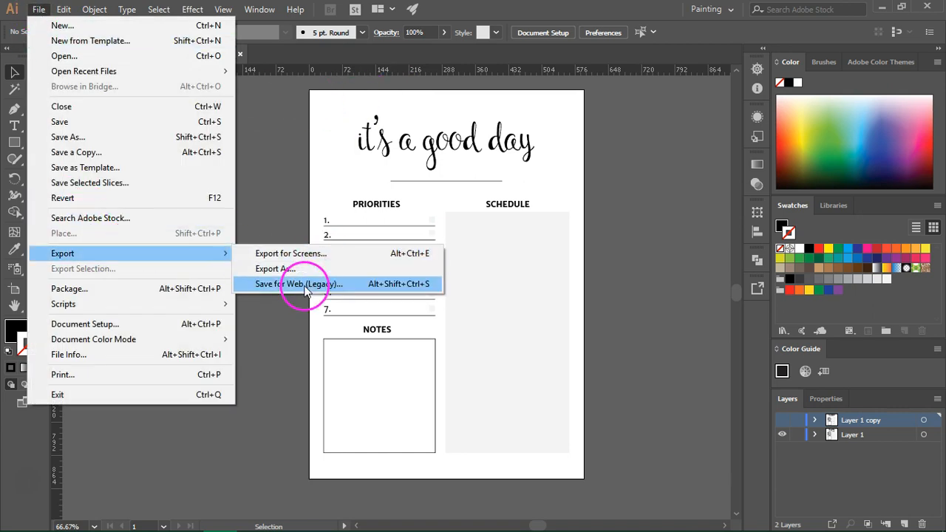
pyautogui.click(298, 284)
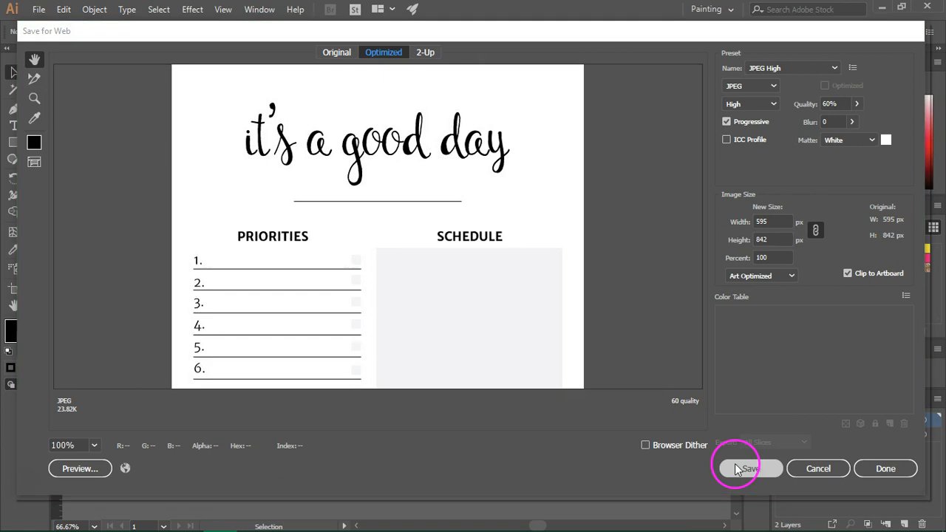
pyautogui.click(748, 469)
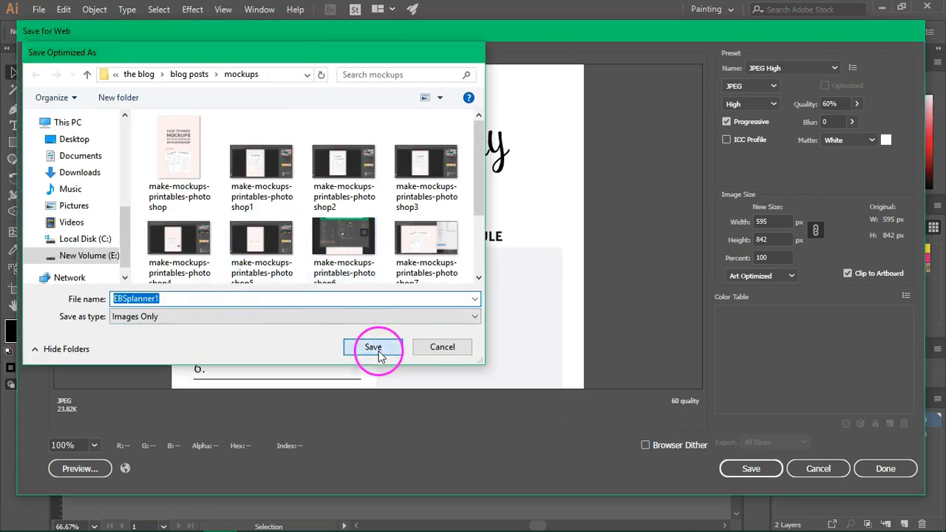
pyautogui.click(372, 346)
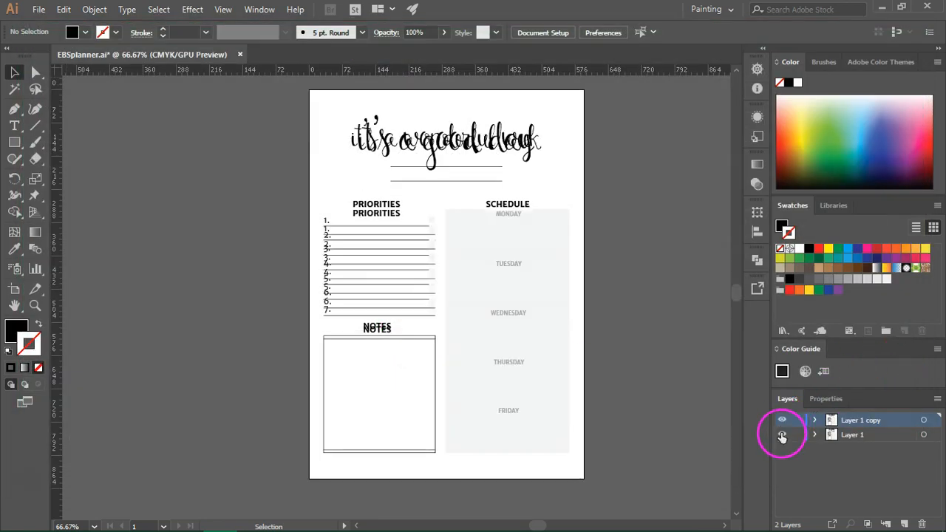
# - Switch visibility to the wonderful week page and begin exporting it the same way
pyautogui.click(38, 9)
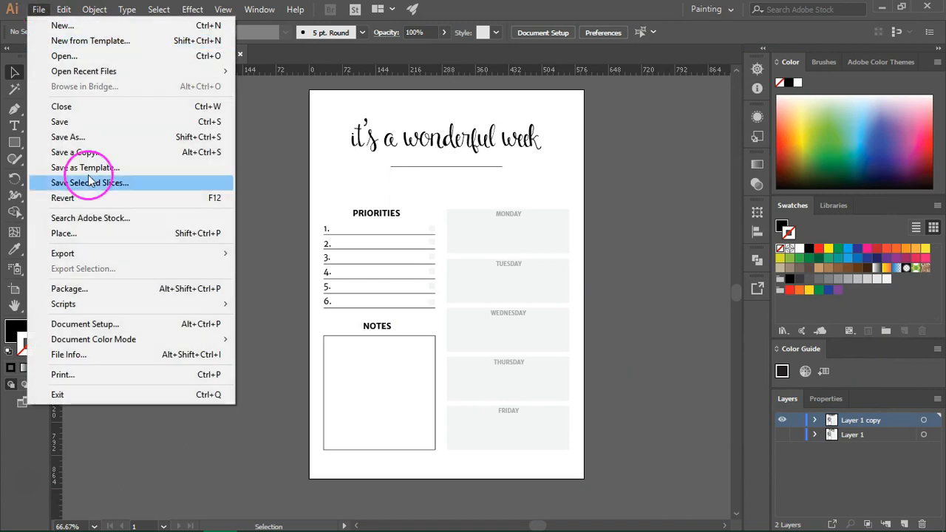
pyautogui.click(748, 468)
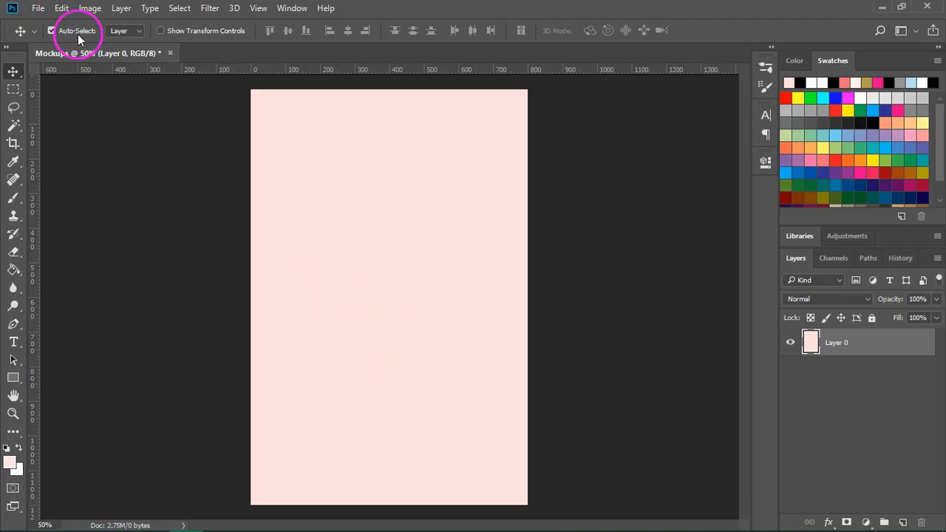
# - Place EBSplanner1 as an embedded image on the pink canvas scaled to 50%
pyautogui.click(38, 9)
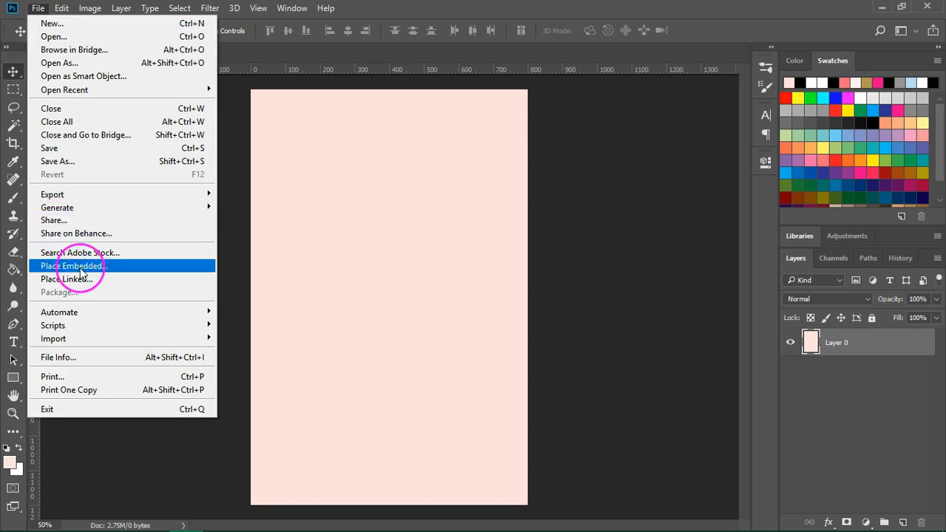
pyautogui.click(71, 266)
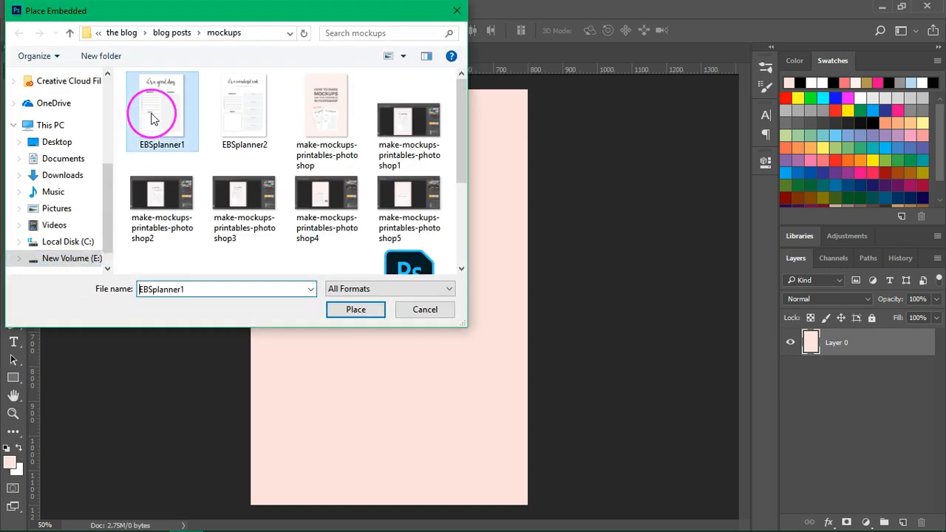
pyautogui.click(355, 309)
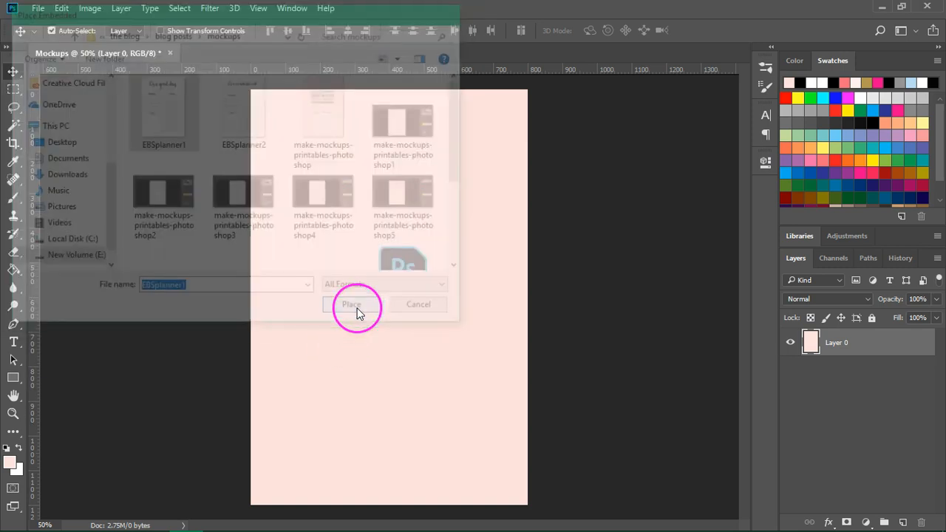
pyautogui.click(352, 304)
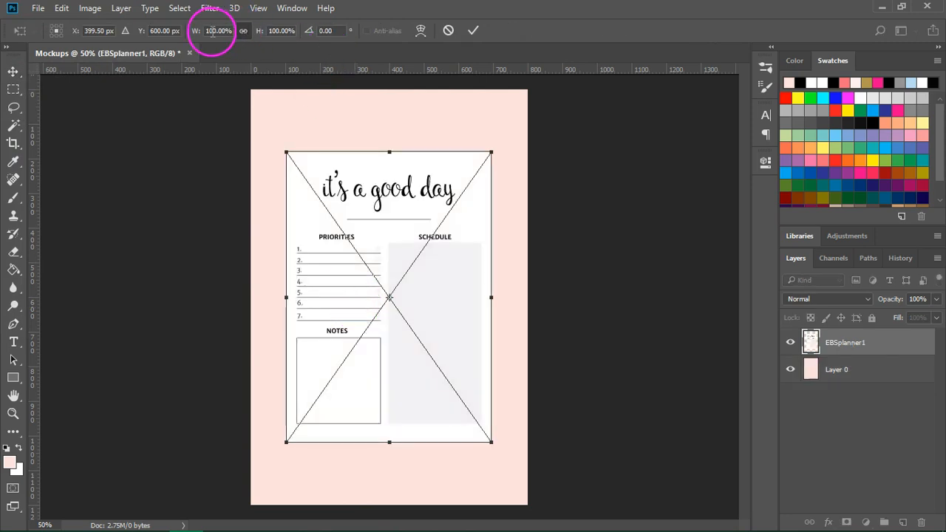
pyautogui.write('50%')
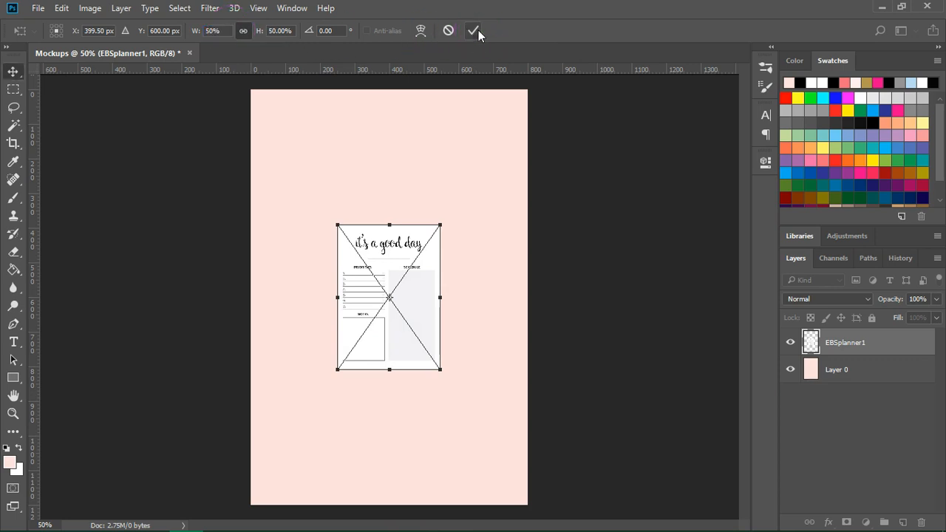
pyautogui.click(473, 29)
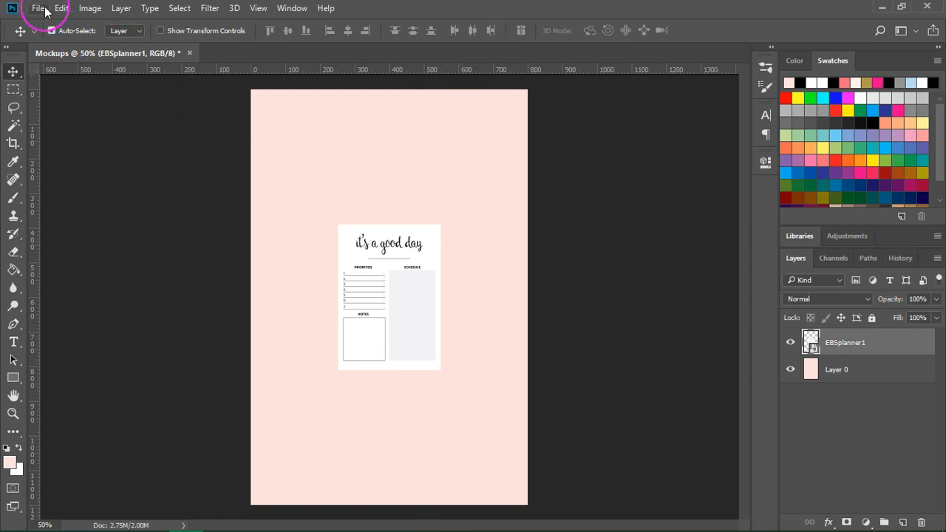
pyautogui.click(39, 9)
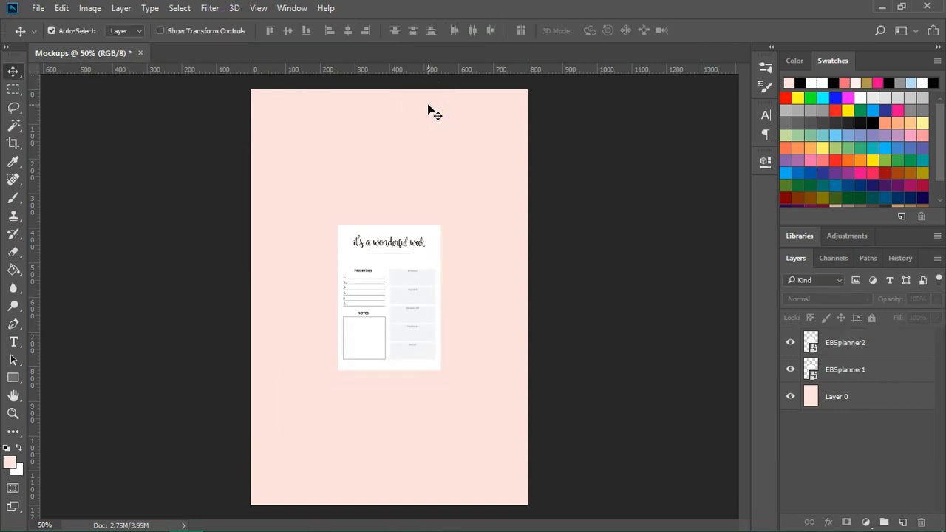
# - Move the wonderful week and good day pages down into the lower half, side by side
pyautogui.click(52, 30)
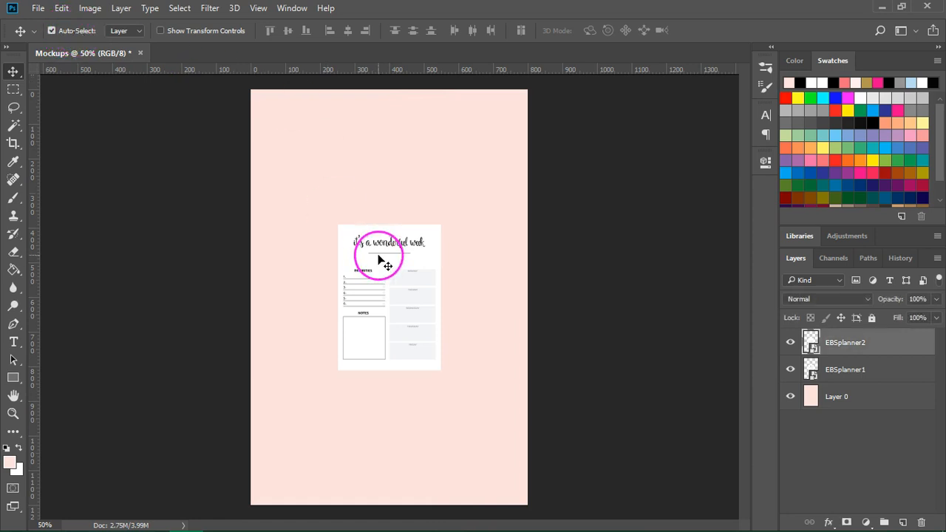
pyautogui.moveTo(382, 259); pyautogui.dragTo(340, 318)
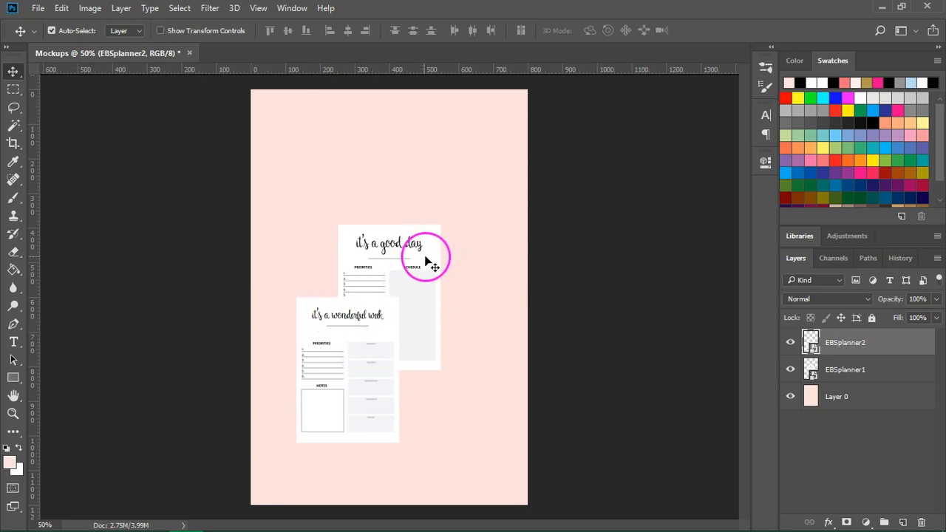
pyautogui.moveTo(425, 263); pyautogui.dragTo(451, 325)
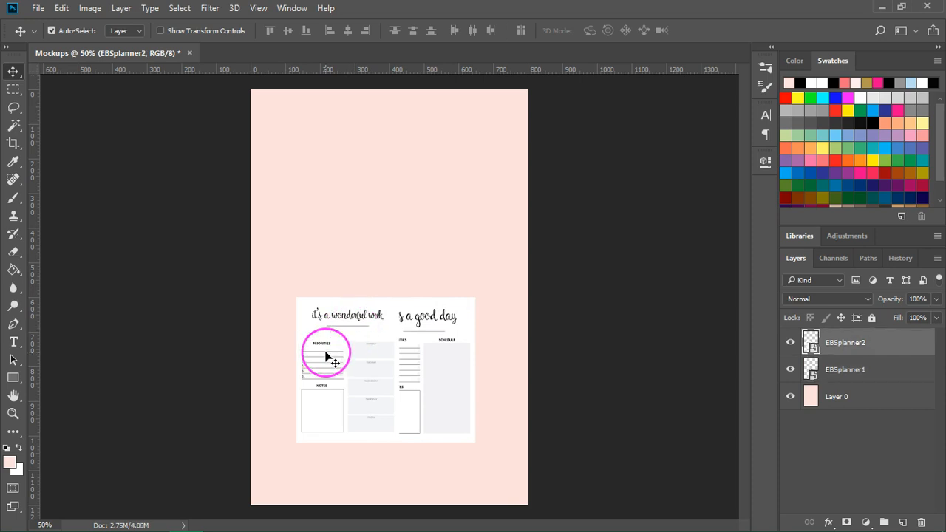
# - Rotate each page a slight angle in opposite directions so they overlap like scattered papers
pyautogui.click(62, 9)
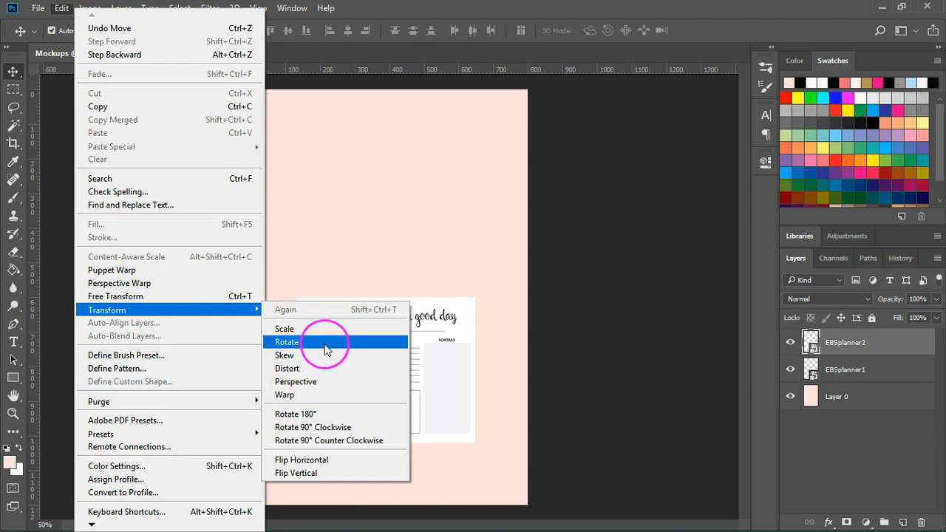
pyautogui.click(287, 341)
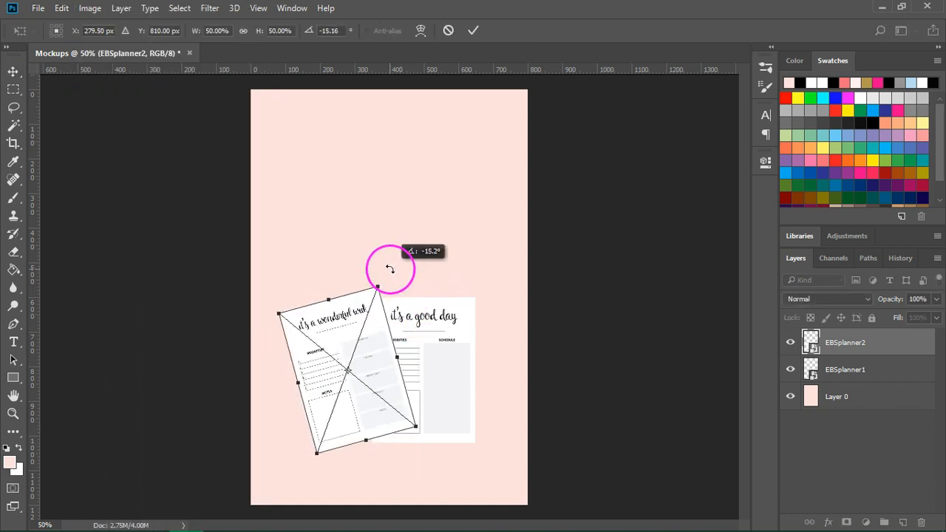
pyautogui.press('enter')
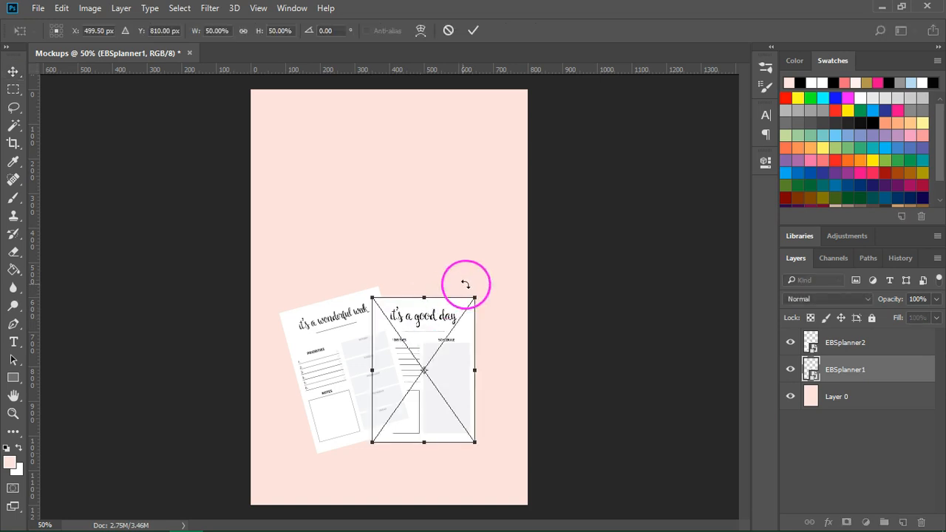
pyautogui.moveTo(466, 284); pyautogui.dragTo(502, 313)
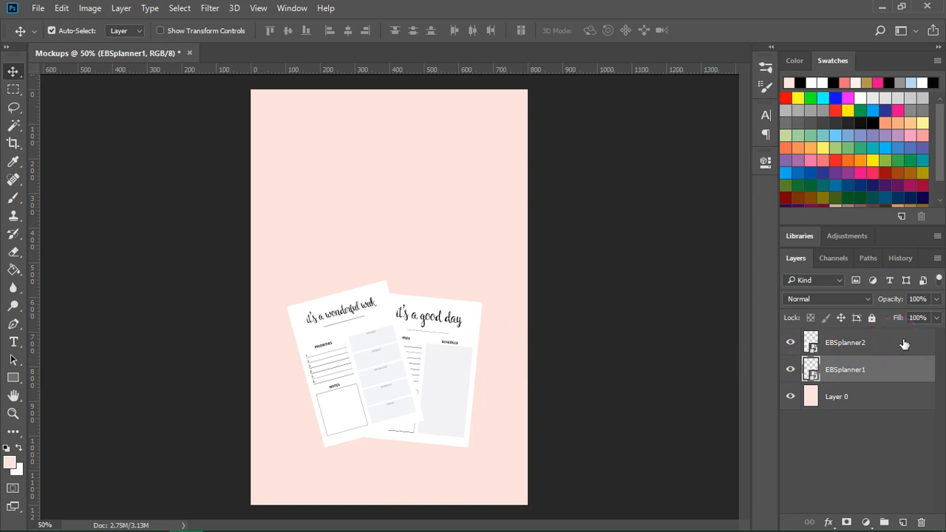
# - Add a grey drop shadow to the EBSplanner2 layer: opacity 30%, angle 0°, distance 5, spread 5, size 10
pyautogui.click(844, 343)
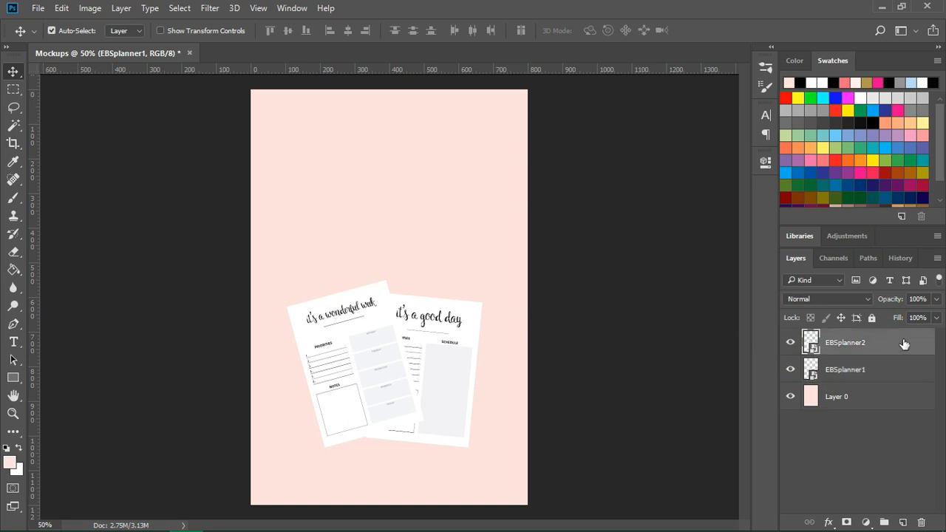
pyautogui.doubleClick(857, 343)
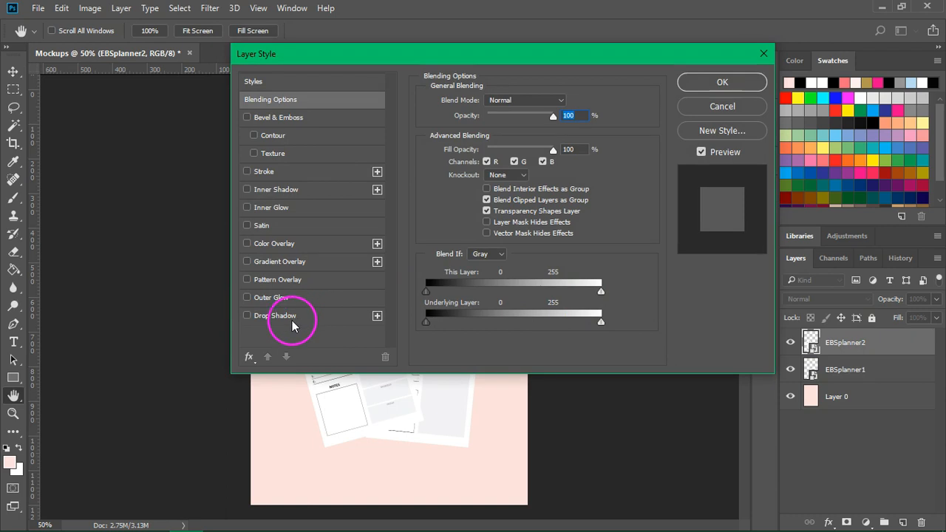
pyautogui.click(247, 317)
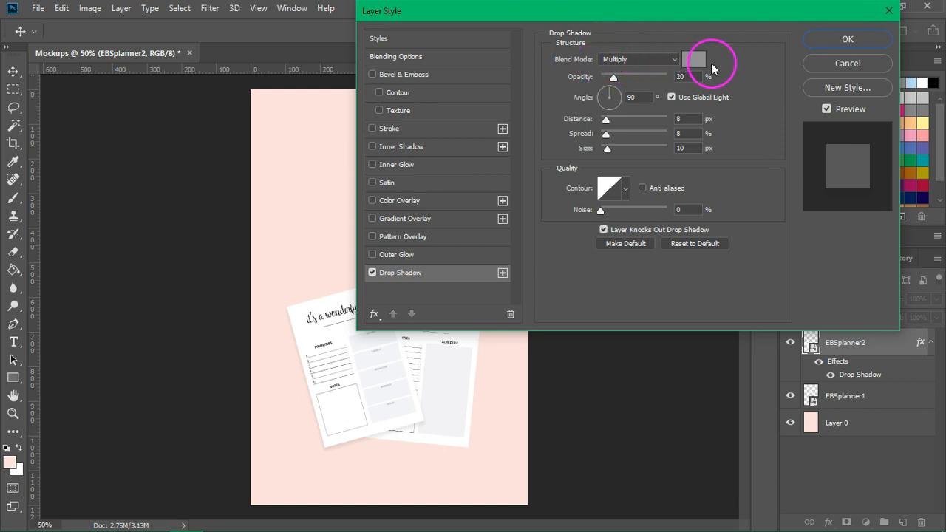
pyautogui.click(695, 59)
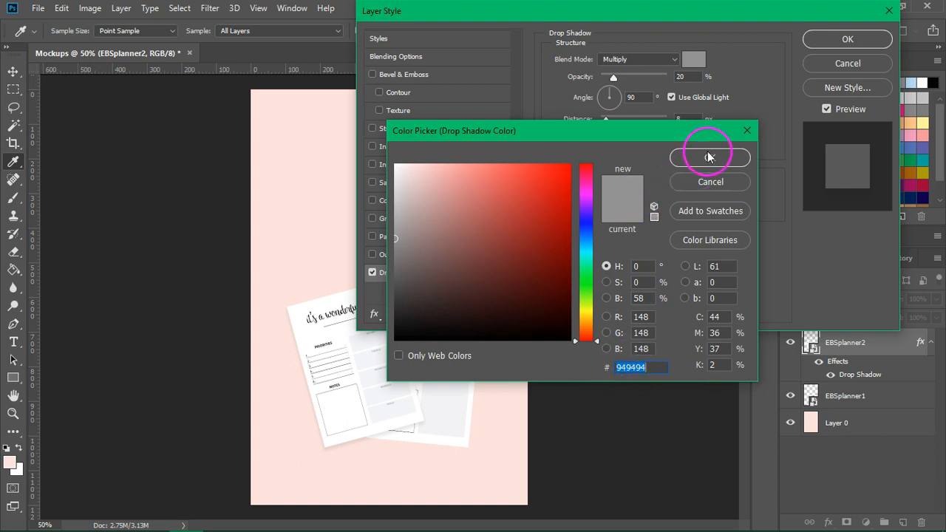
pyautogui.click(709, 157)
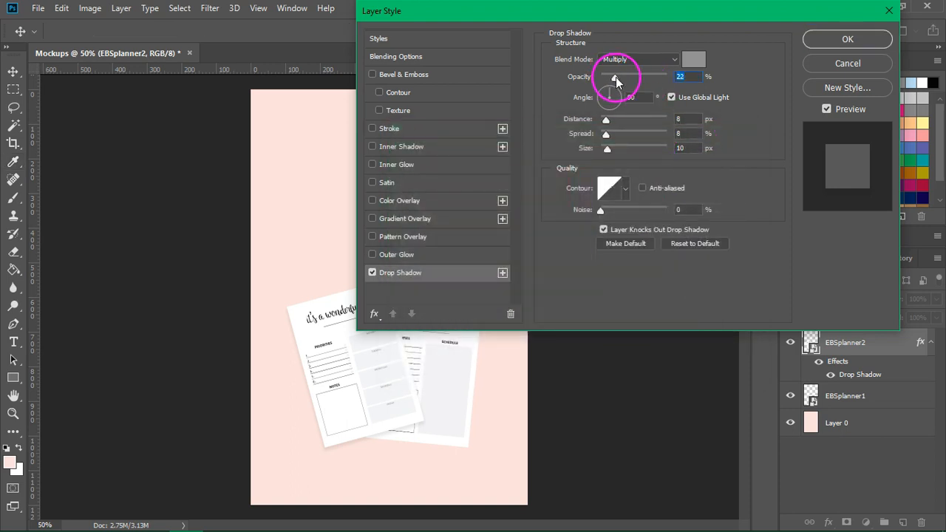
pyautogui.moveTo(612, 80); pyautogui.dragTo(621, 80)
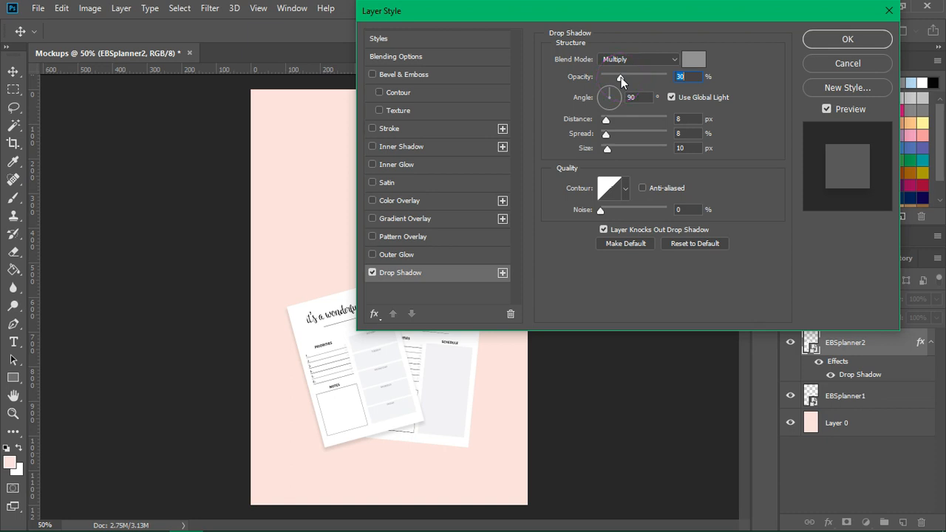
pyautogui.moveTo(621, 80)
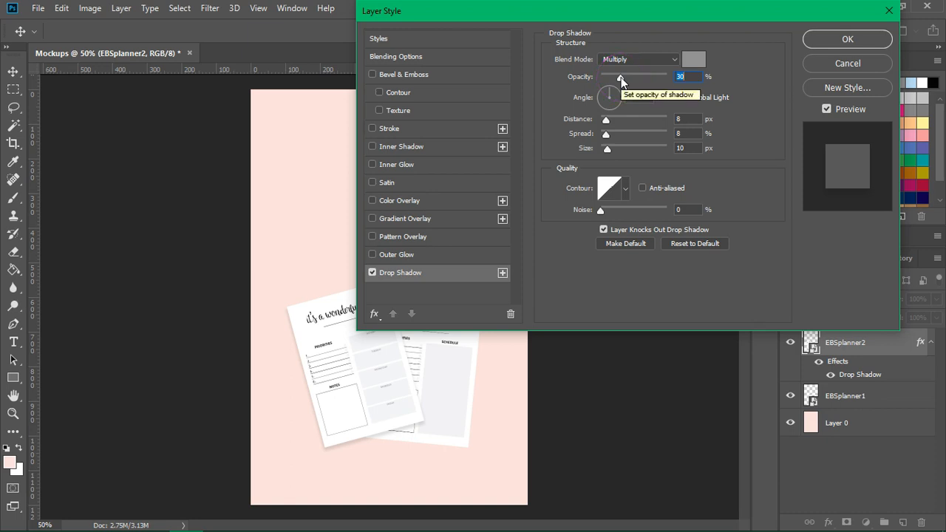
pyautogui.click(629, 98)
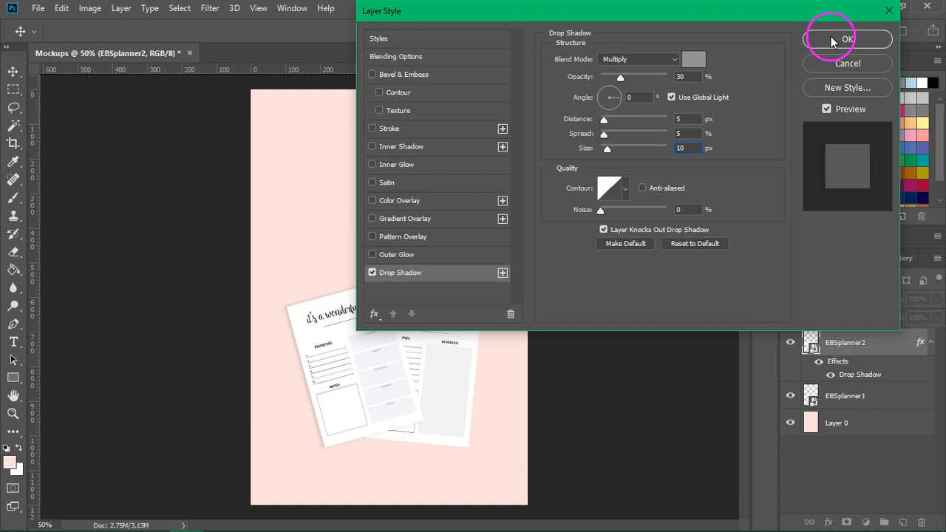
pyautogui.click(847, 39)
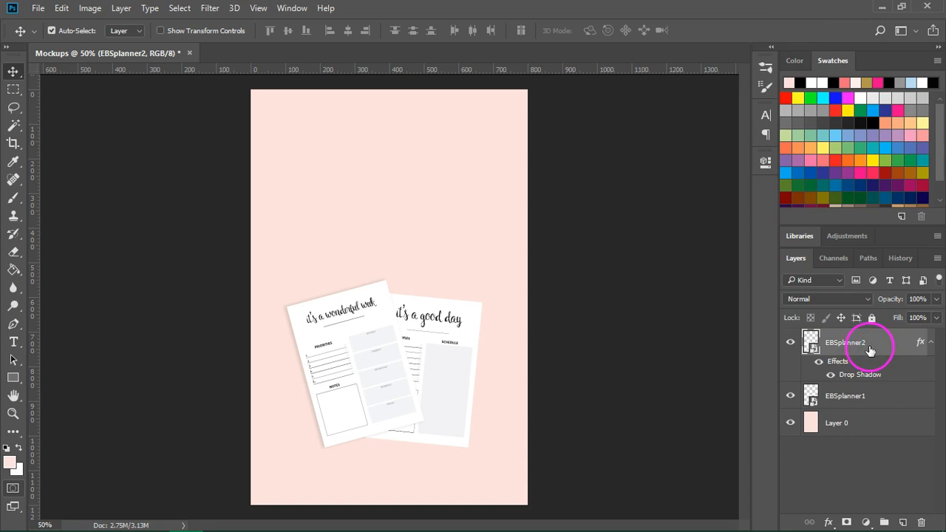
# - Bring up the EBSplanner2 layer options to copy its drop-shadow style
pyautogui.rightClick(870, 352)
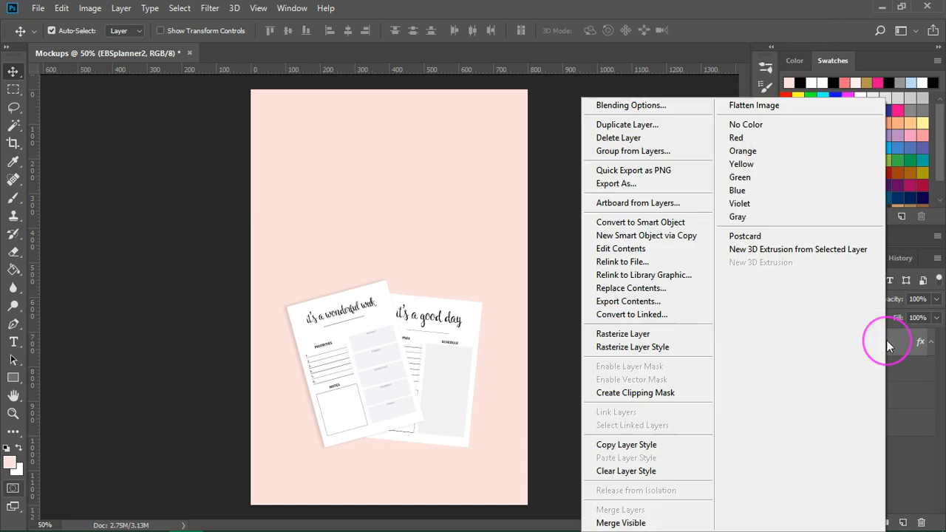
pyautogui.moveTo(637, 443)
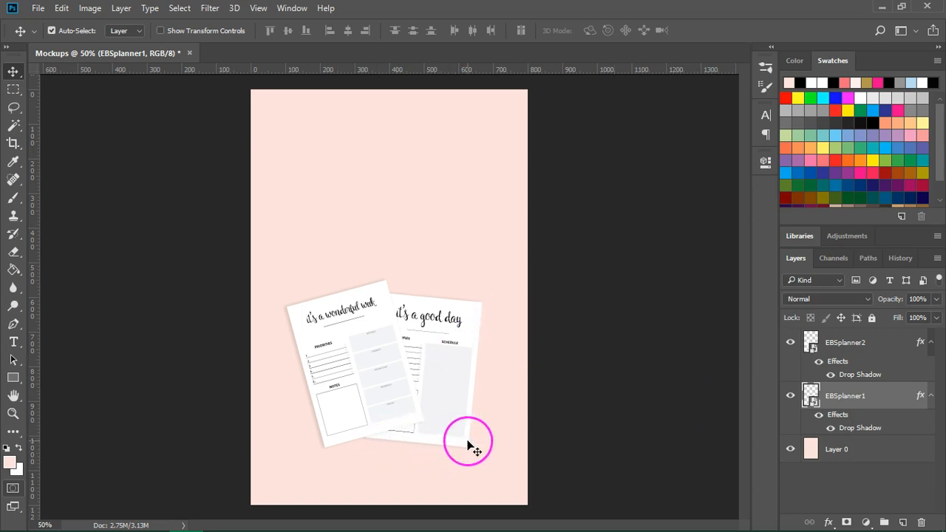
pyautogui.moveTo(500, 420)
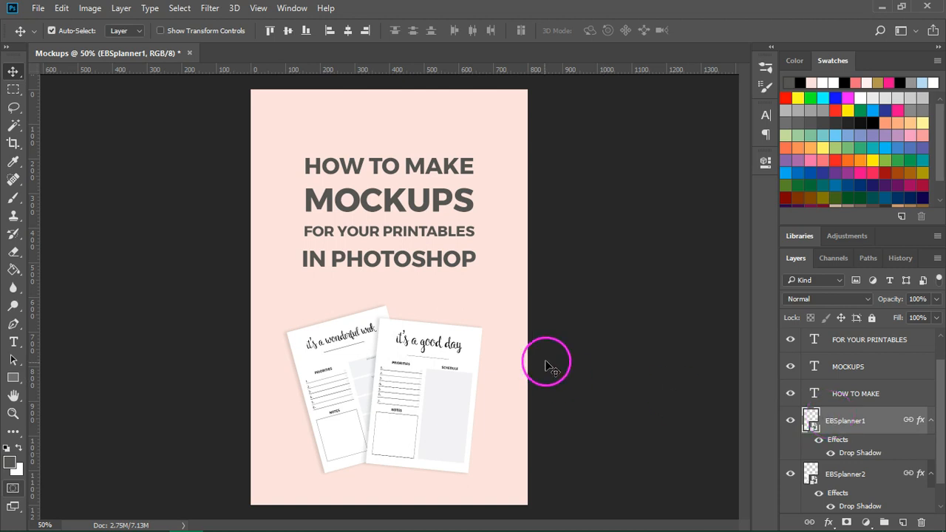
pyautogui.moveTo(569, 366)
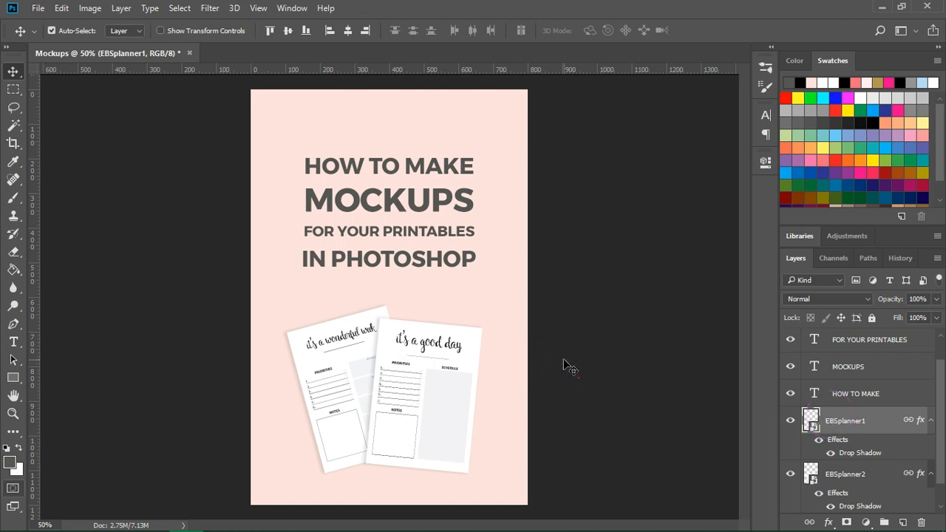